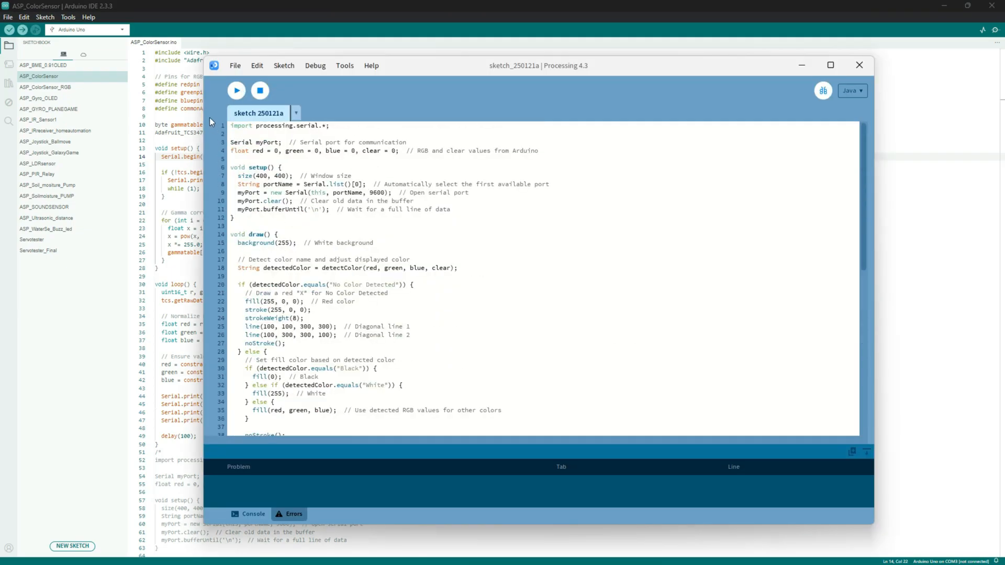
{"action": "mouse_move", "coordinate": [236, 91]}
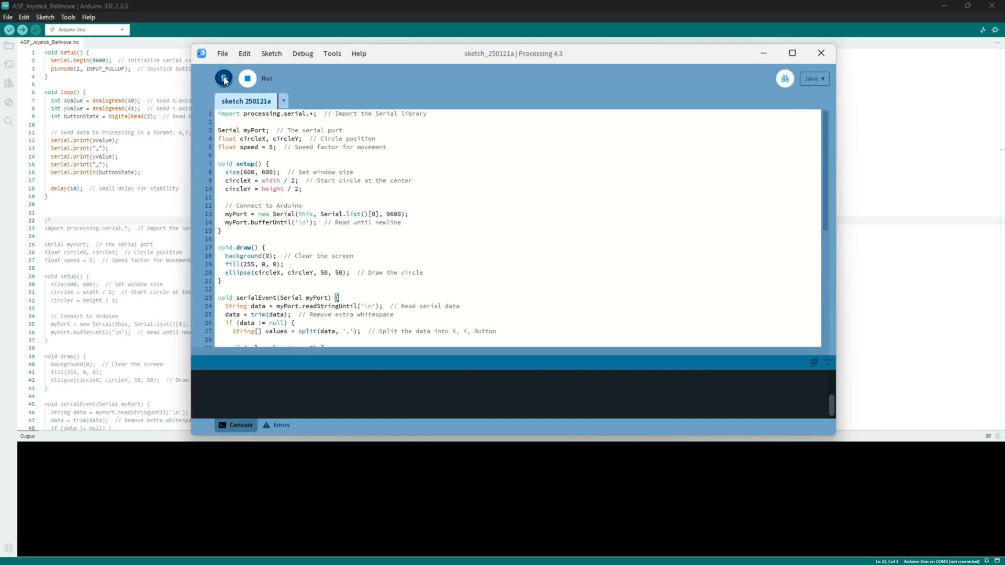
- Run the joystick ball sketch to show a centred red circle on black
{"action": "left_click", "coordinate": [223, 78]}
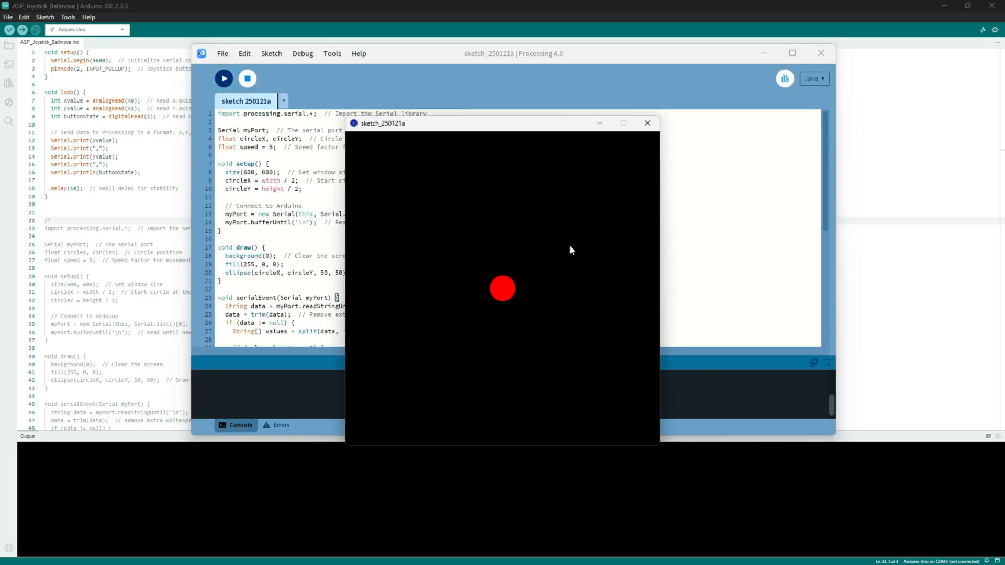